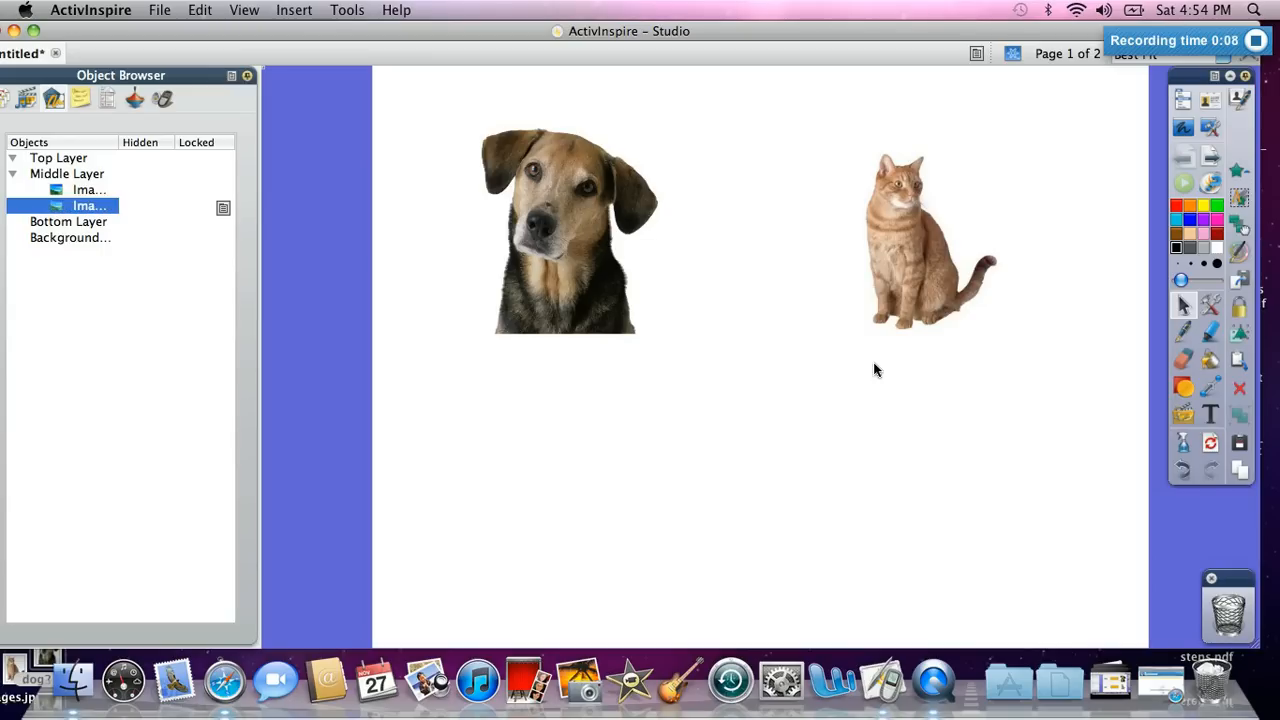
Step: Place the large 'dog' and 'cat' text labels beneath their matching pictures
{"action": "left_click_drag", "start_coordinate": [920, 240], "coordinate": [955, 240]}
{"action": "type", "text": "cat"}
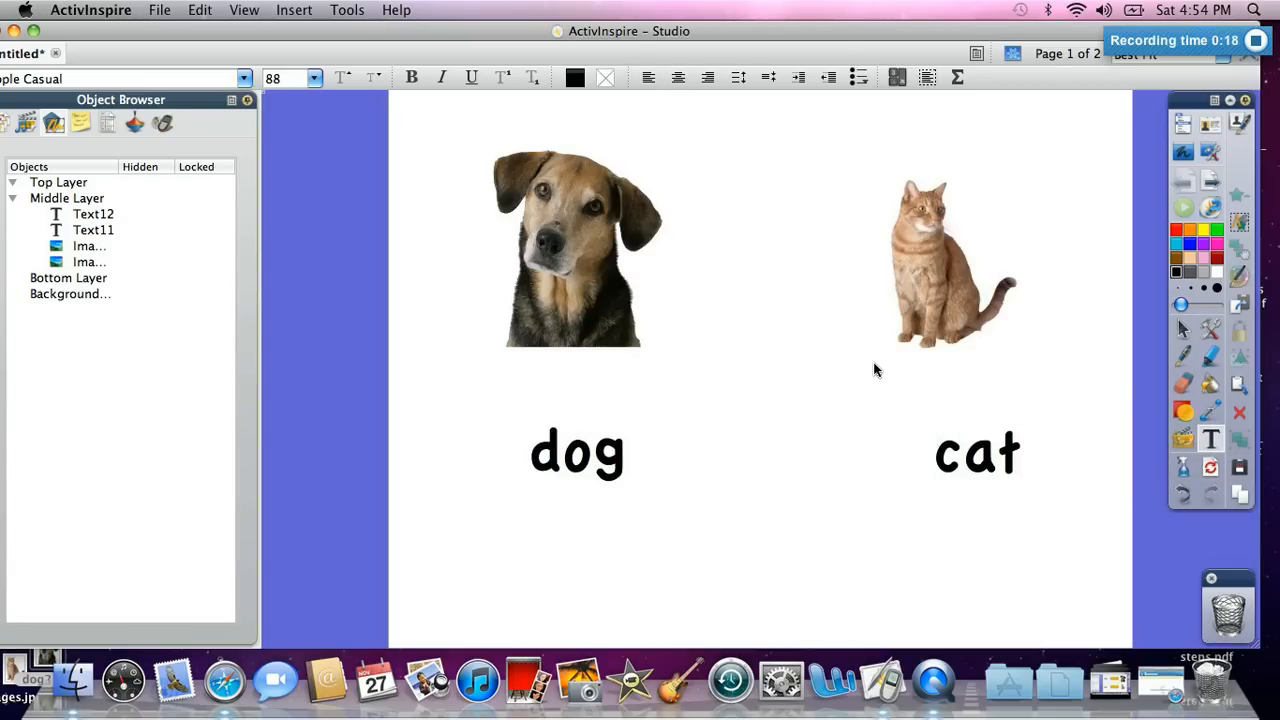
Step: Draw a rectangle over the 'dog' label and fill it solid orange
{"action": "left_click", "coordinate": [977, 452]}
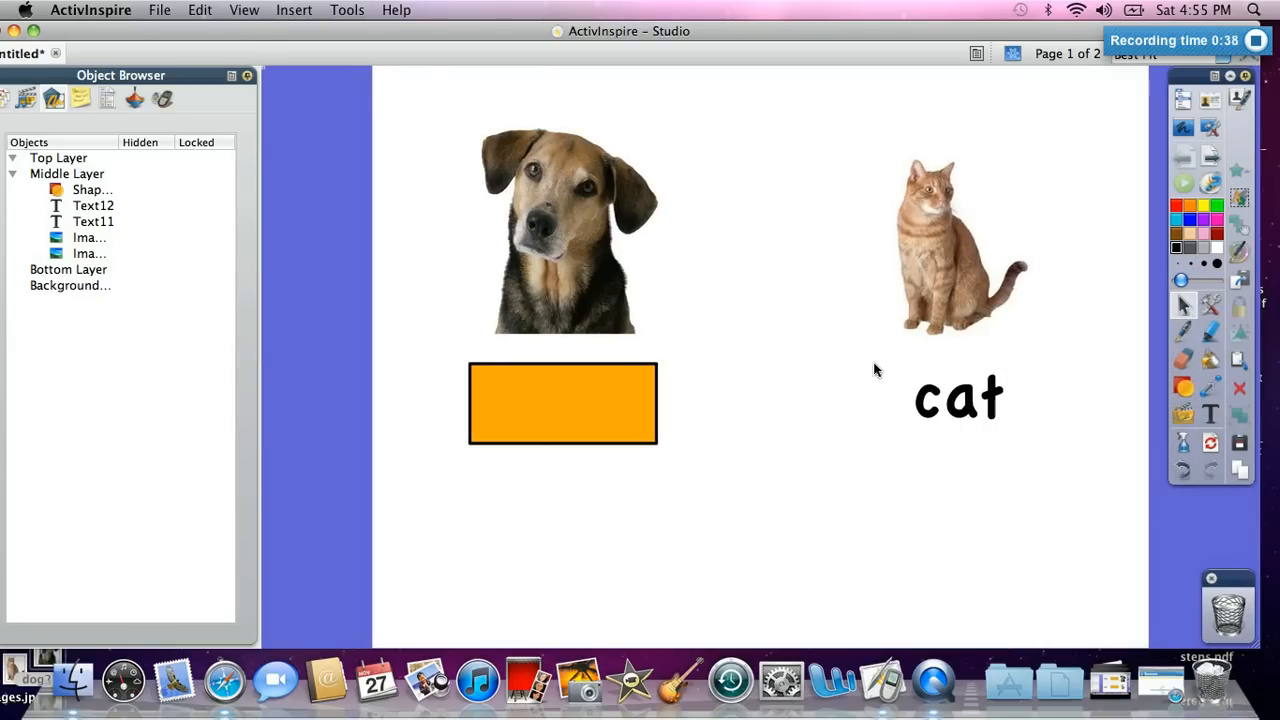
Step: Duplicate the orange rectangle and align the copy over the 'cat' label
{"action": "left_click", "coordinate": [562, 404]}
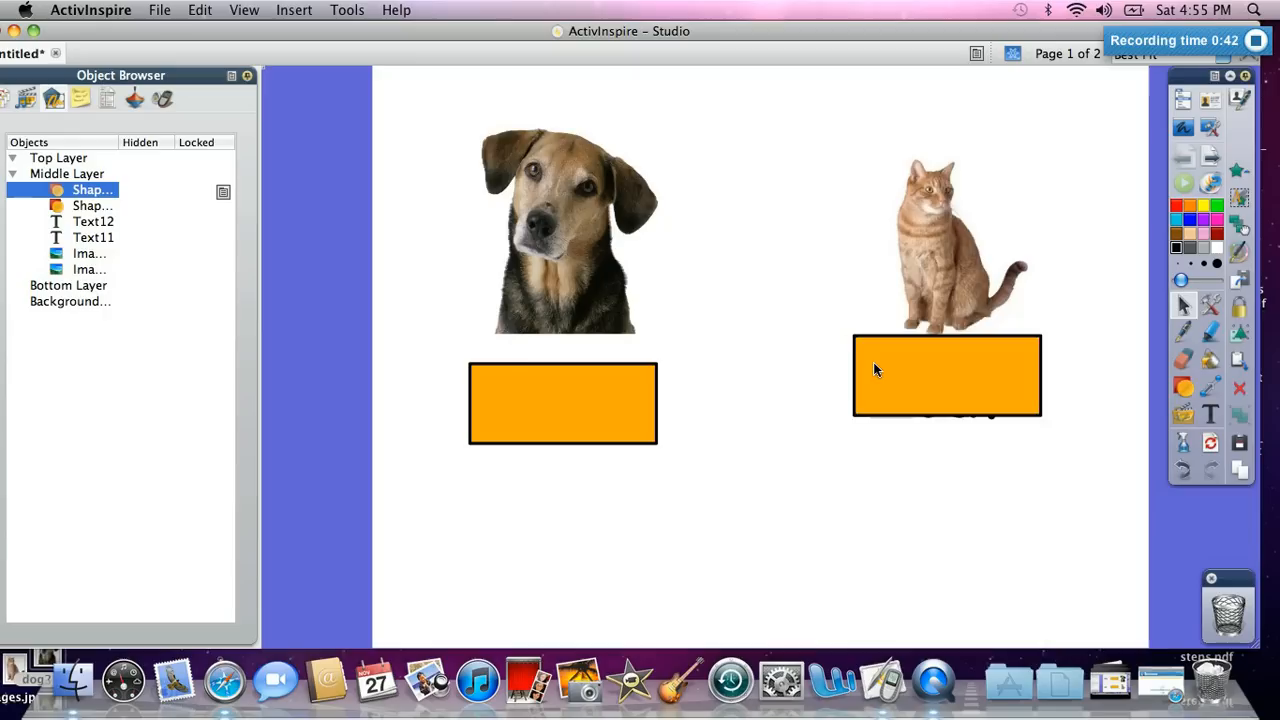
{"action": "left_click", "coordinate": [946, 376]}
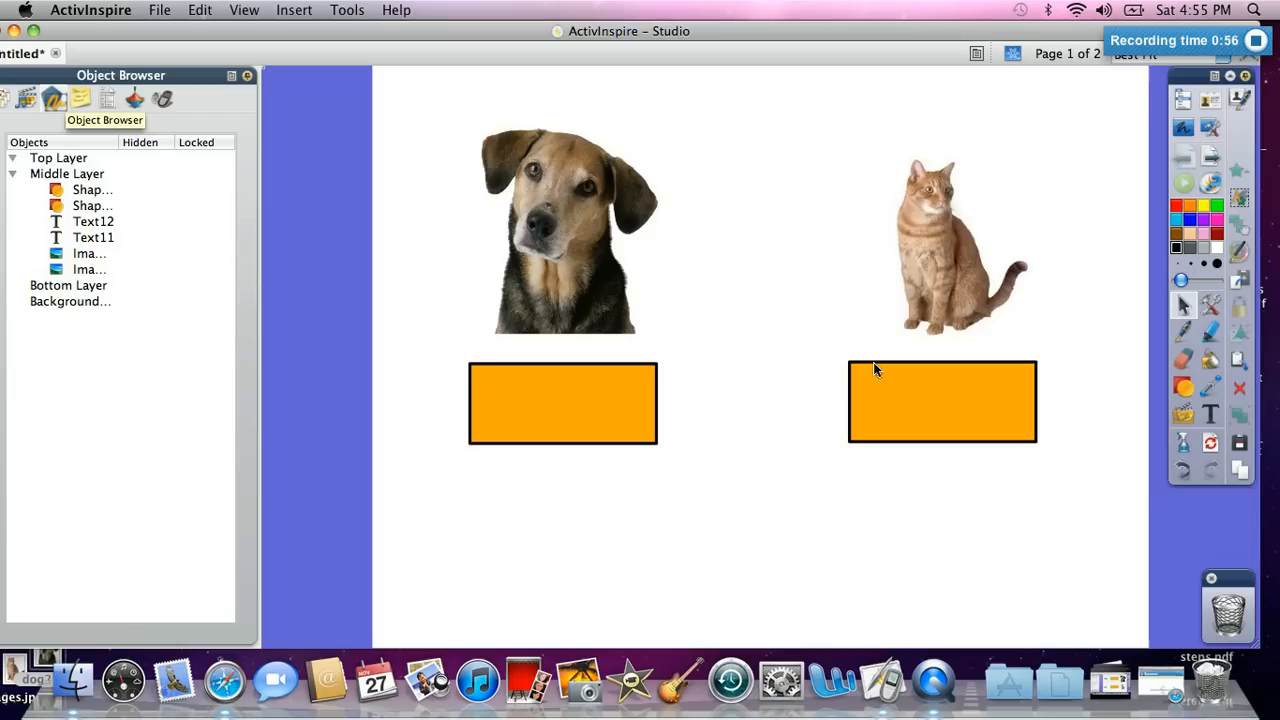
Step: Move both orange rectangles to the Top Layer and start erasing the cat cover with Magic Ink
{"action": "left_click", "coordinate": [941, 402]}
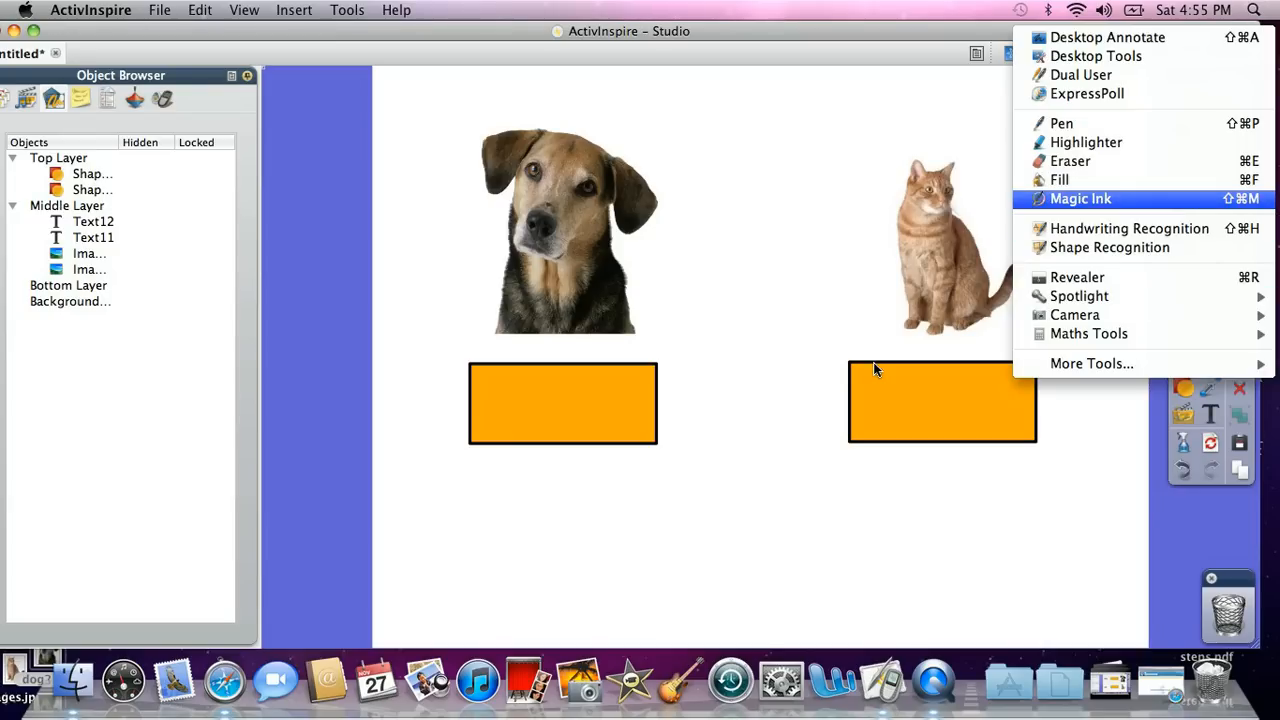
{"action": "left_click", "coordinate": [1080, 198]}
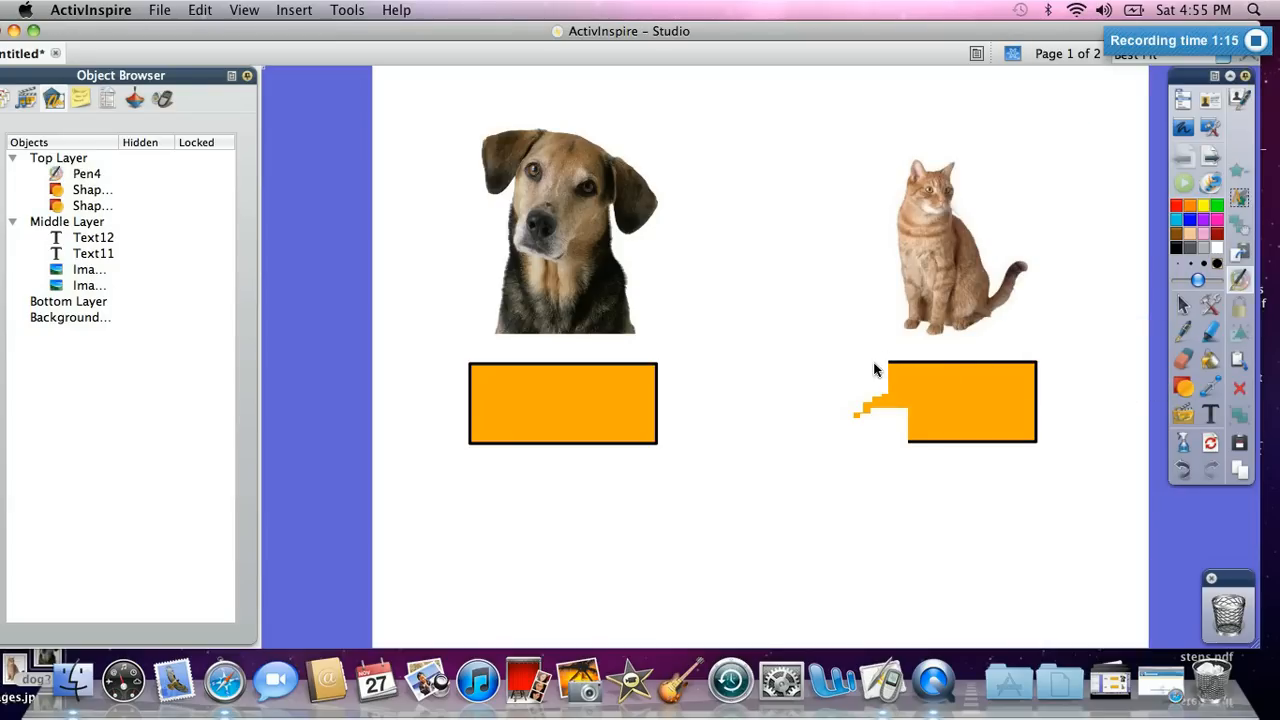